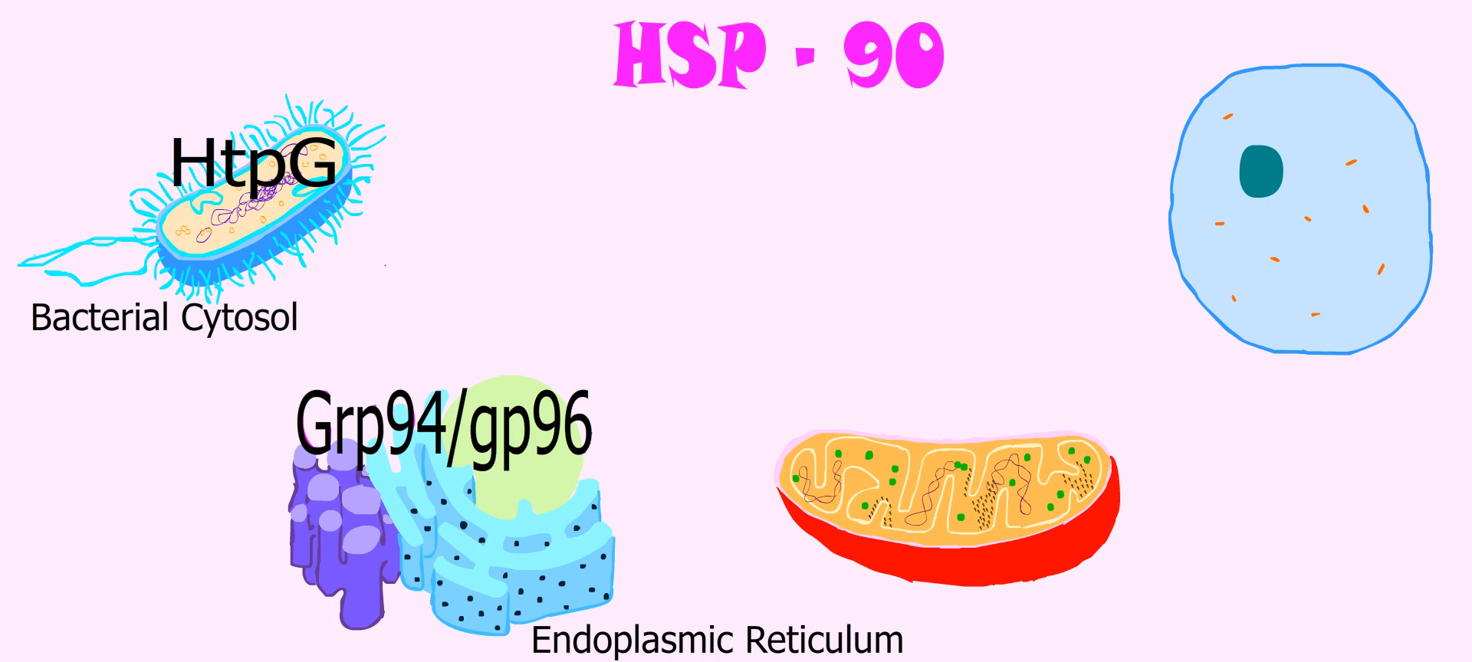
type("Hsp75/TRAP1")
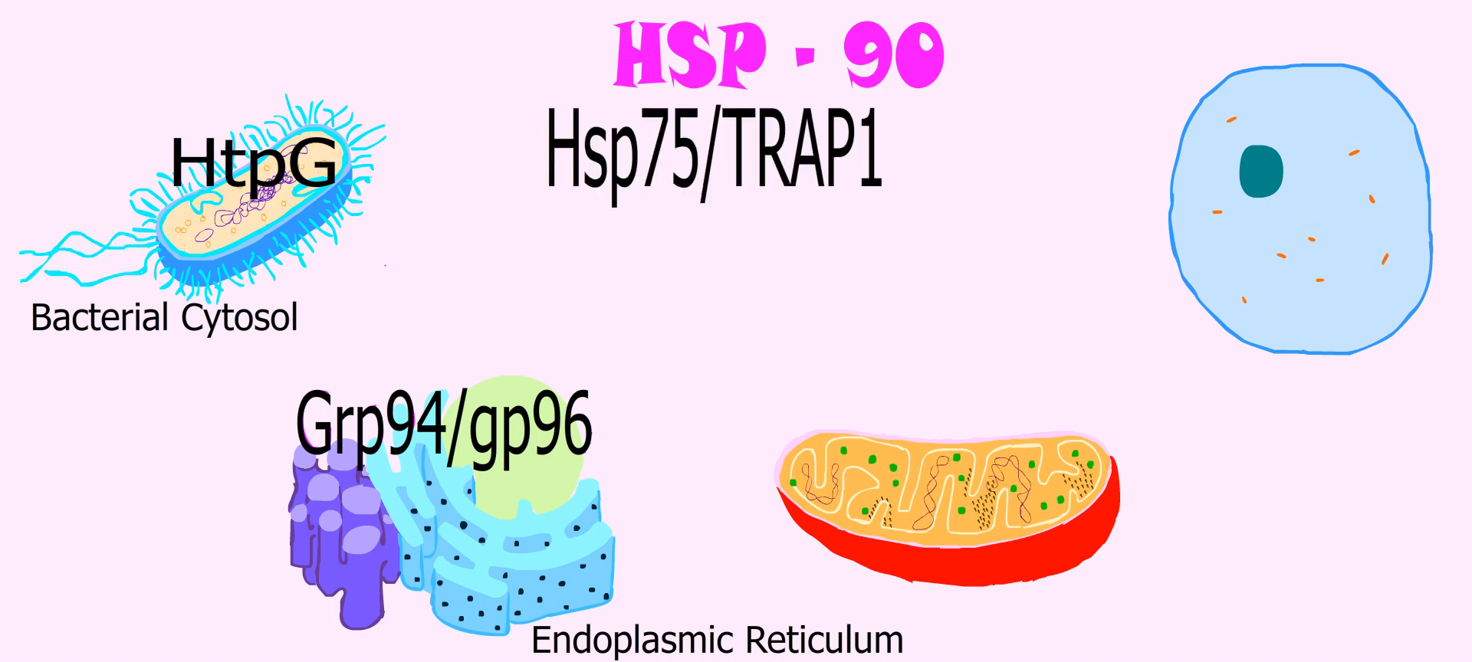